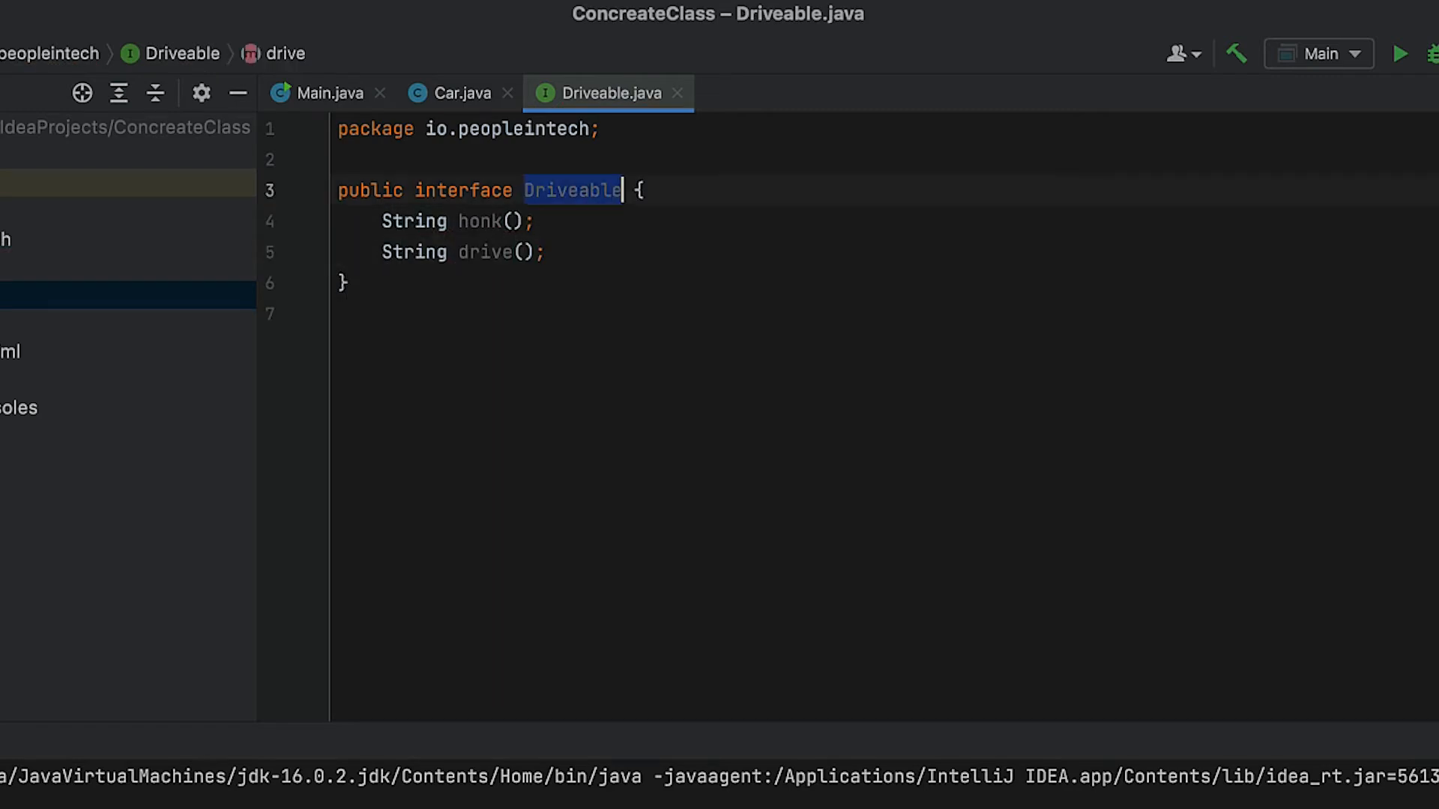
Step: Declare Car as implementing Driveable with honk/drive returning implementation strings, then run Main
click(450, 93)
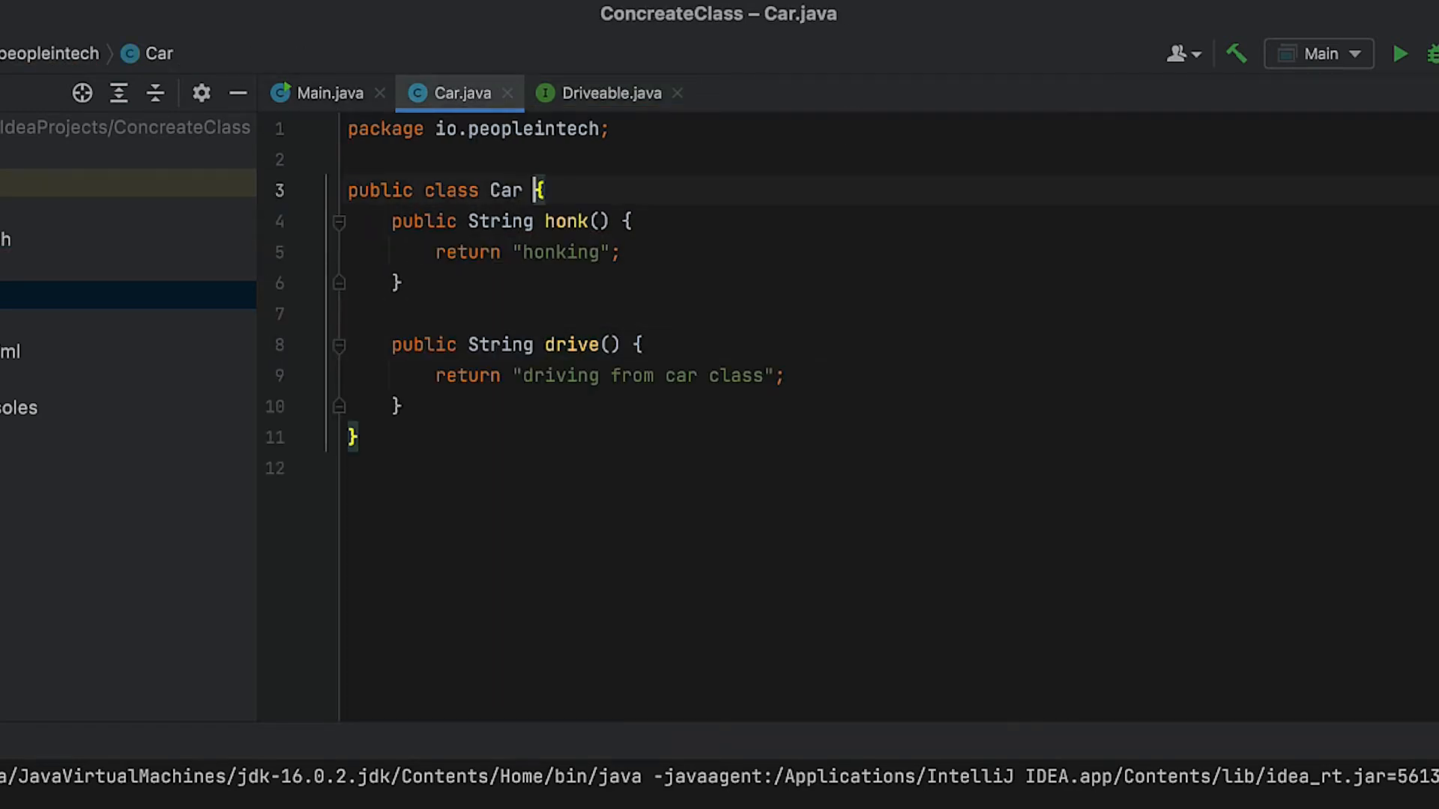
text(implements Driveable)
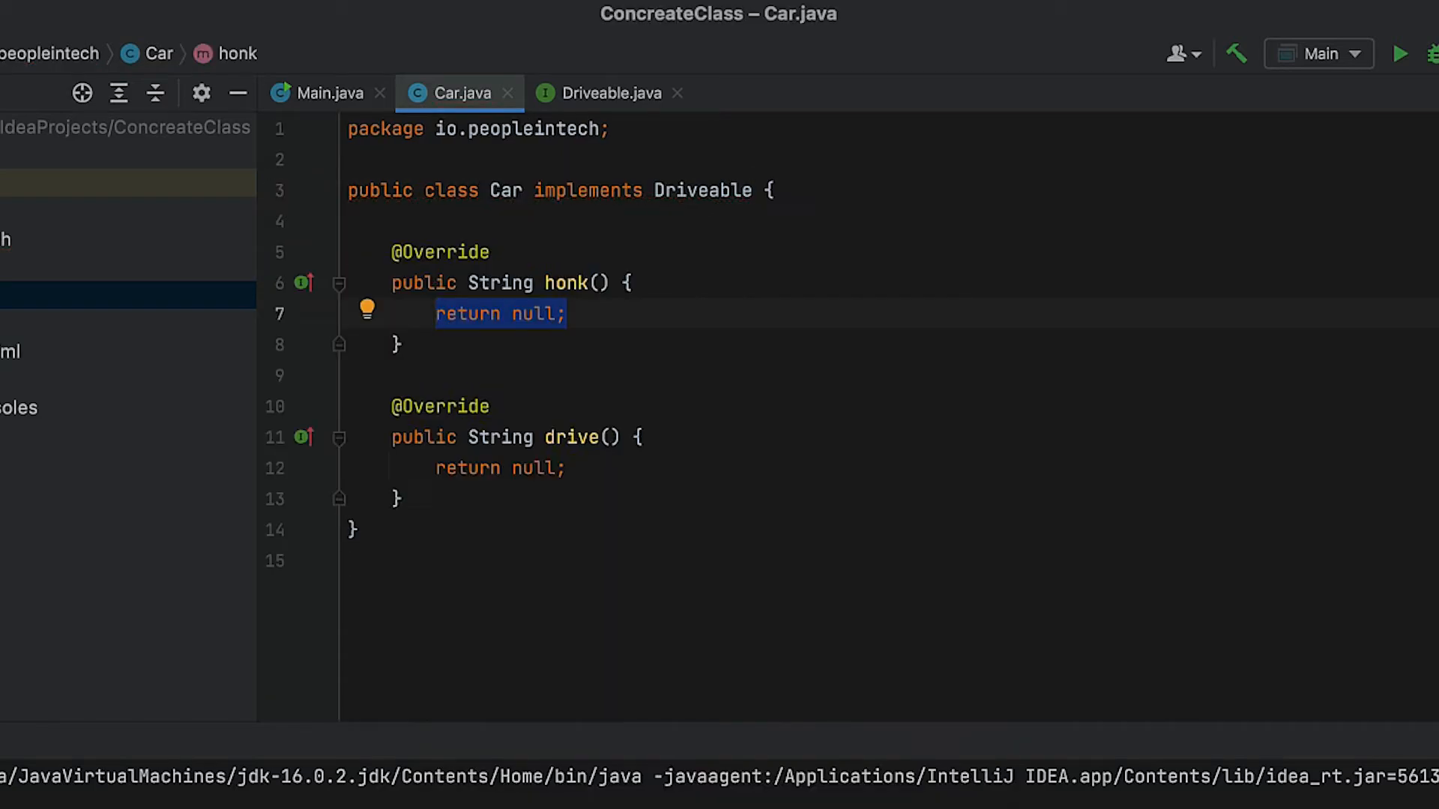
click(324, 93)
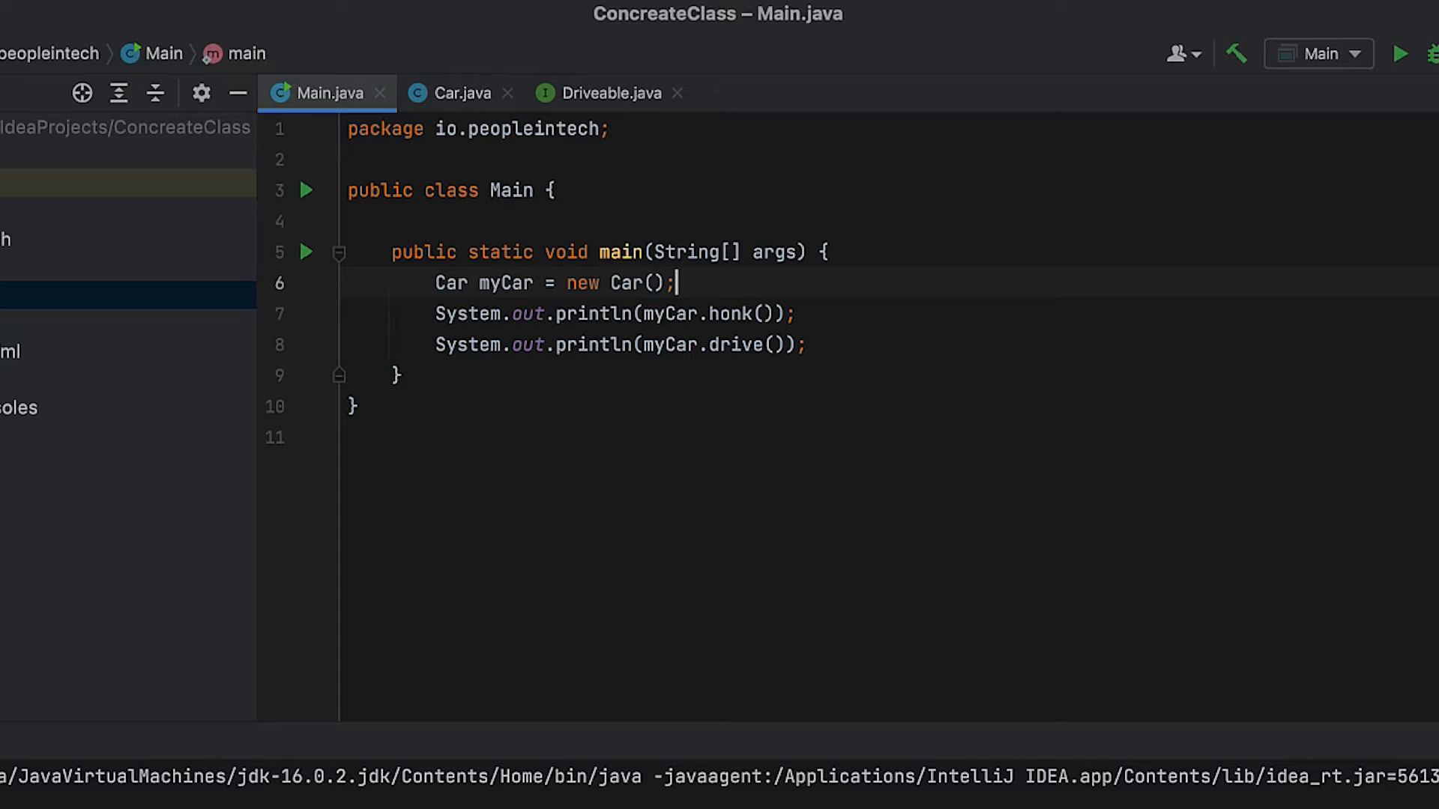
click(449, 93)
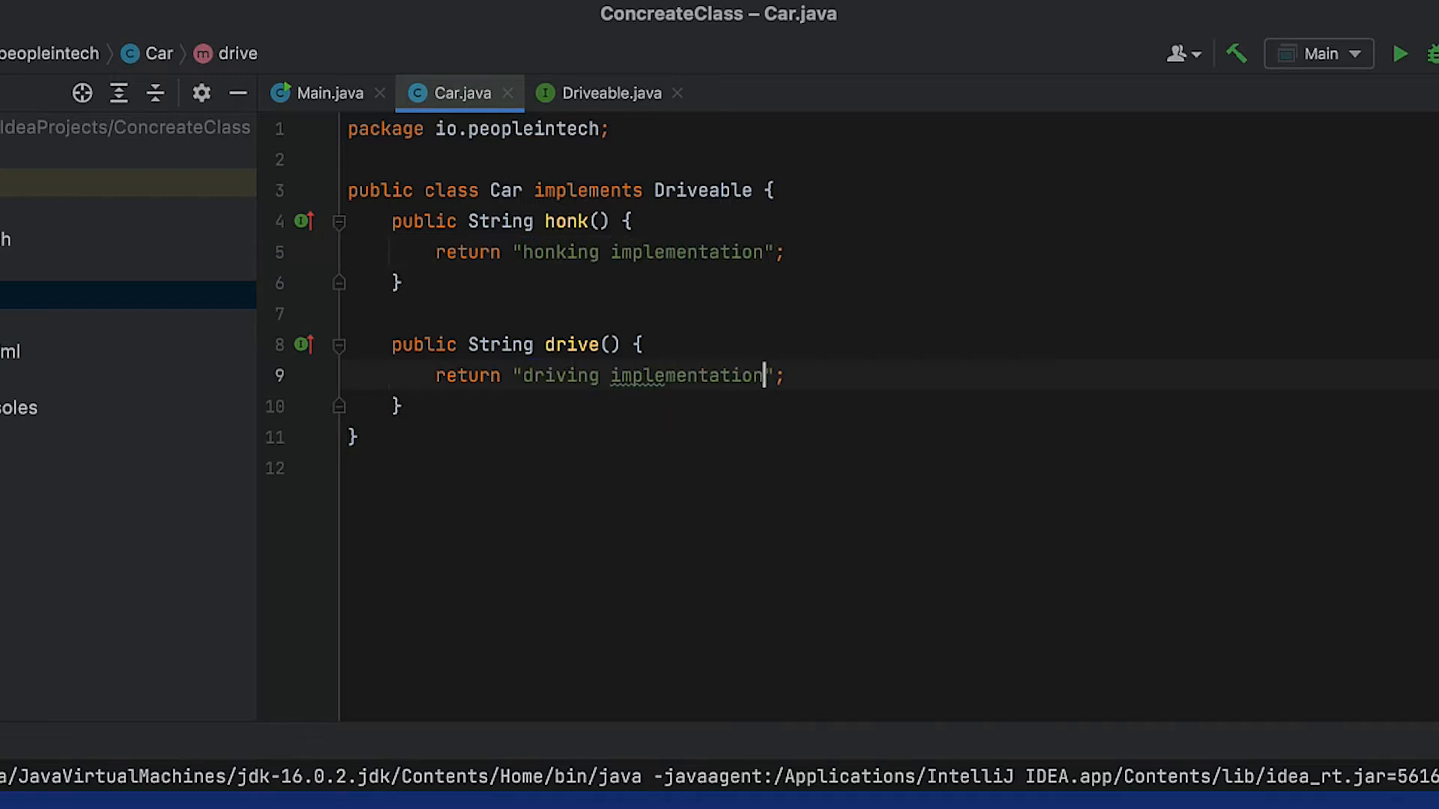
click(325, 91)
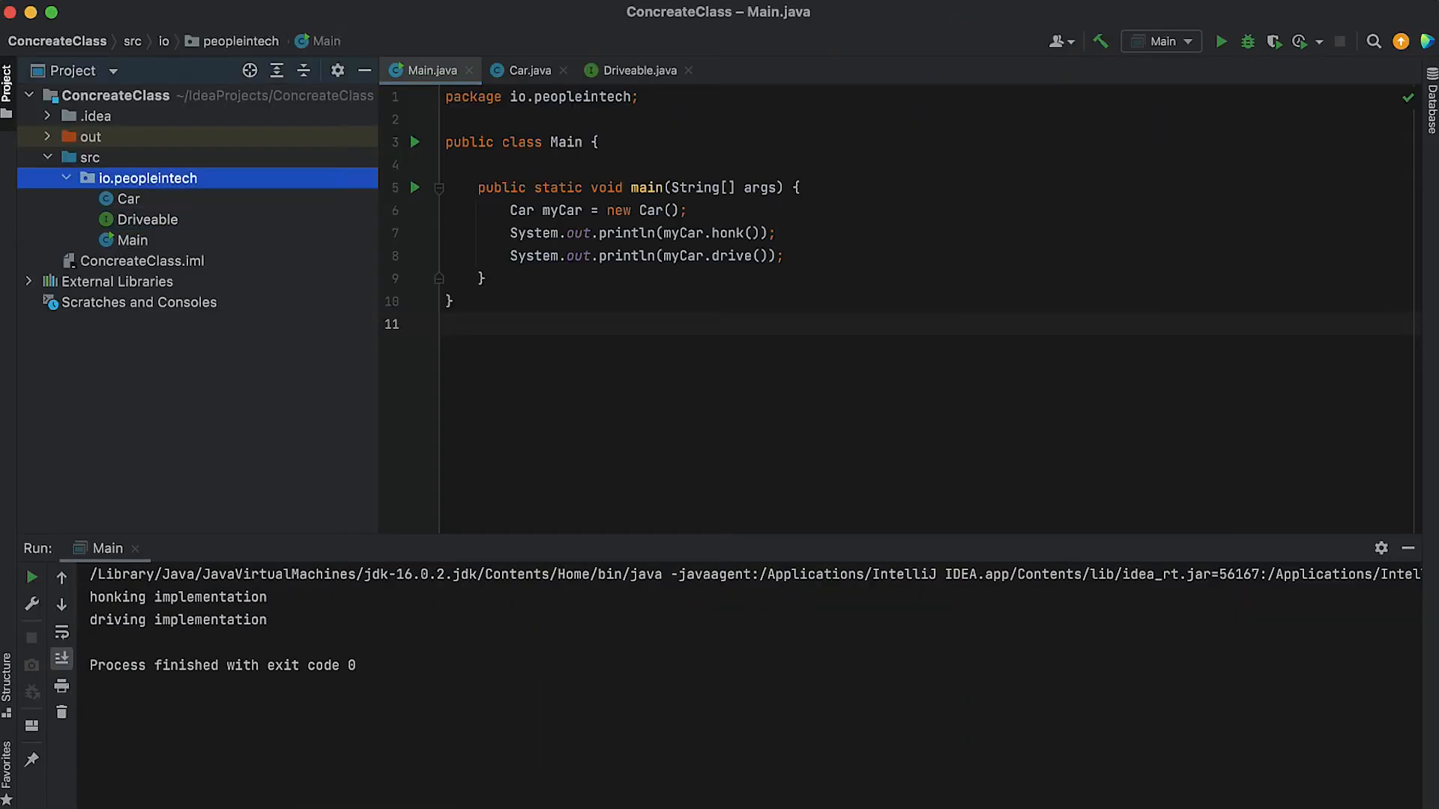
Step: Create abstract class Vehicle with abstract String honk() and drive() returning "zoom from vehicle class"
text(Vehic)
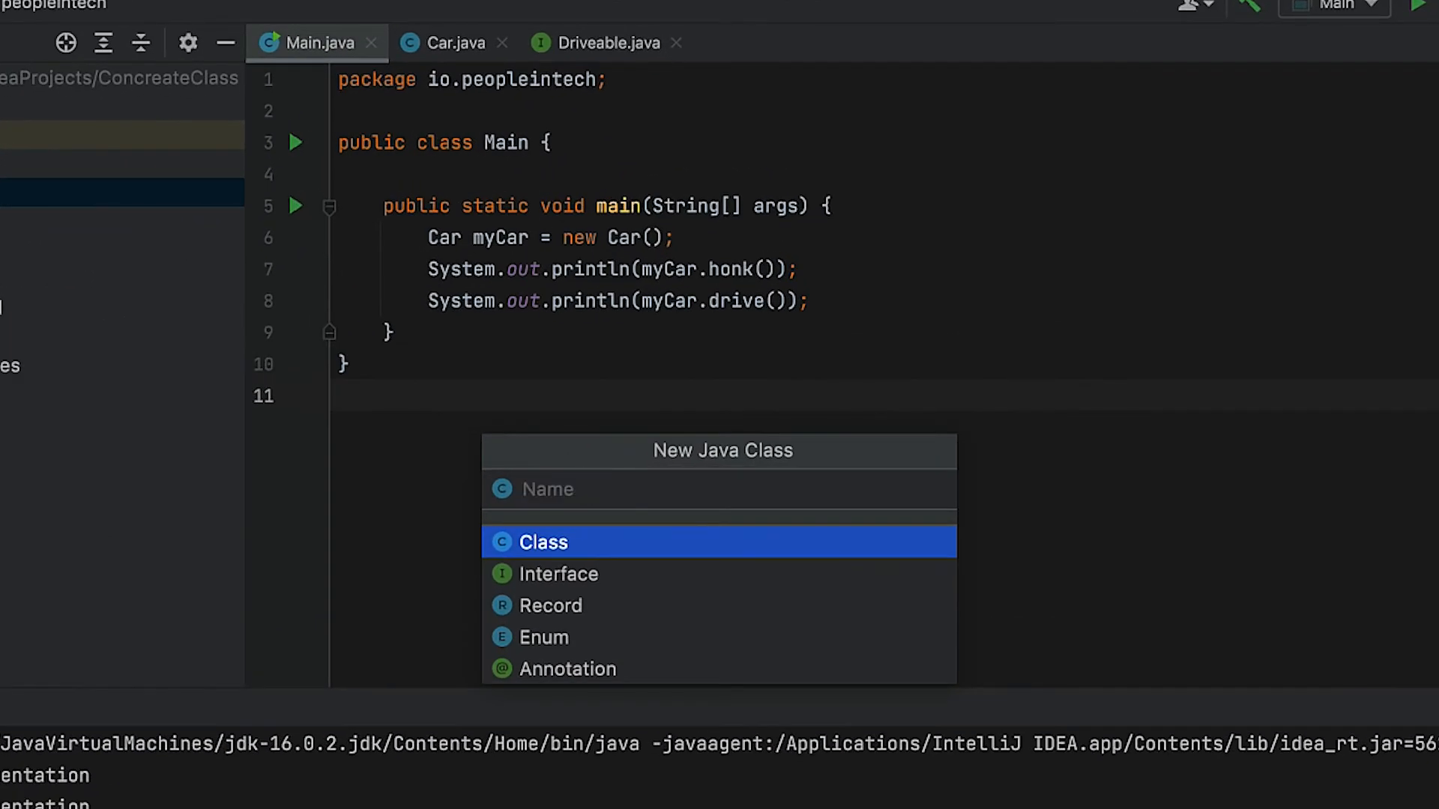
text(Vehicle)
text(public abstract s)
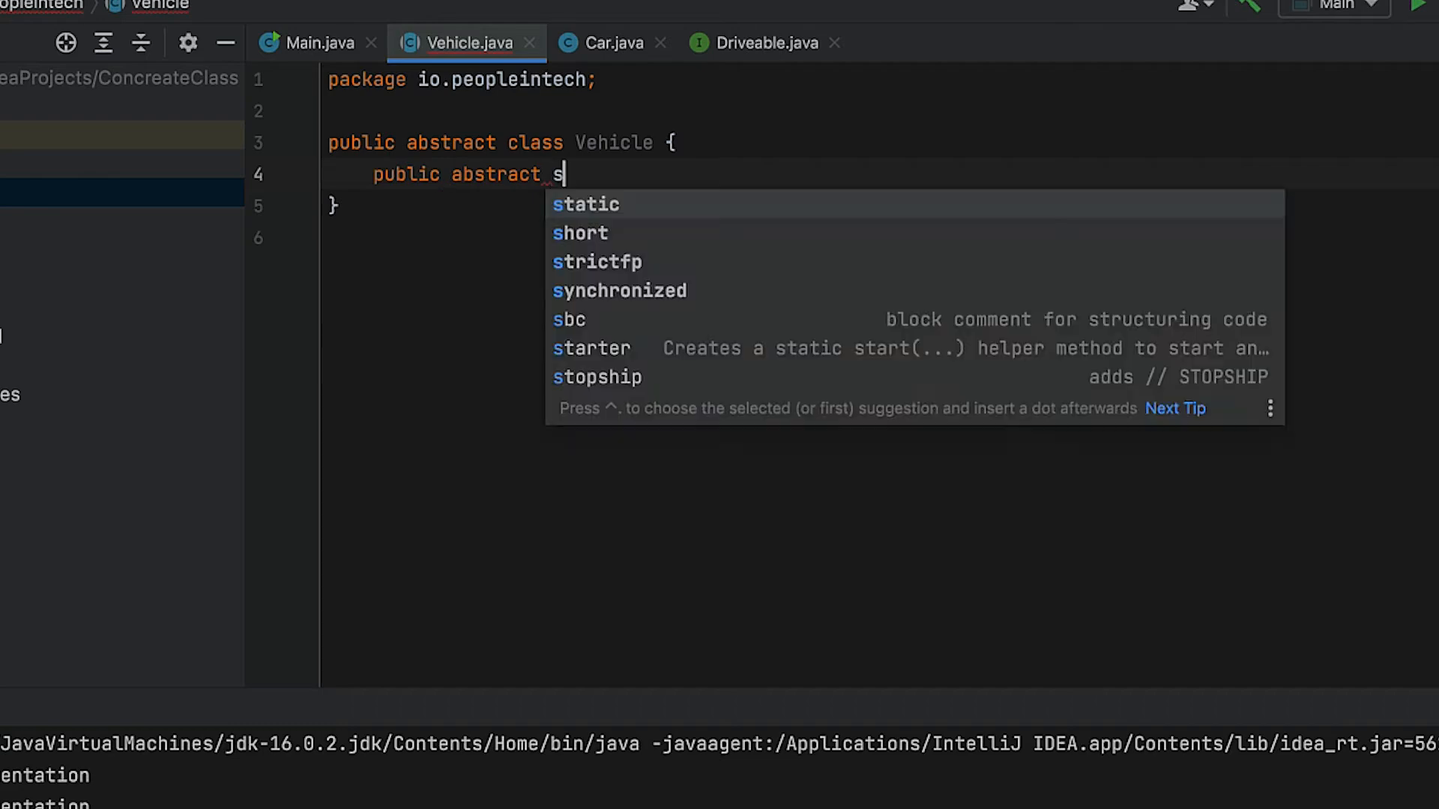
text(String honk())
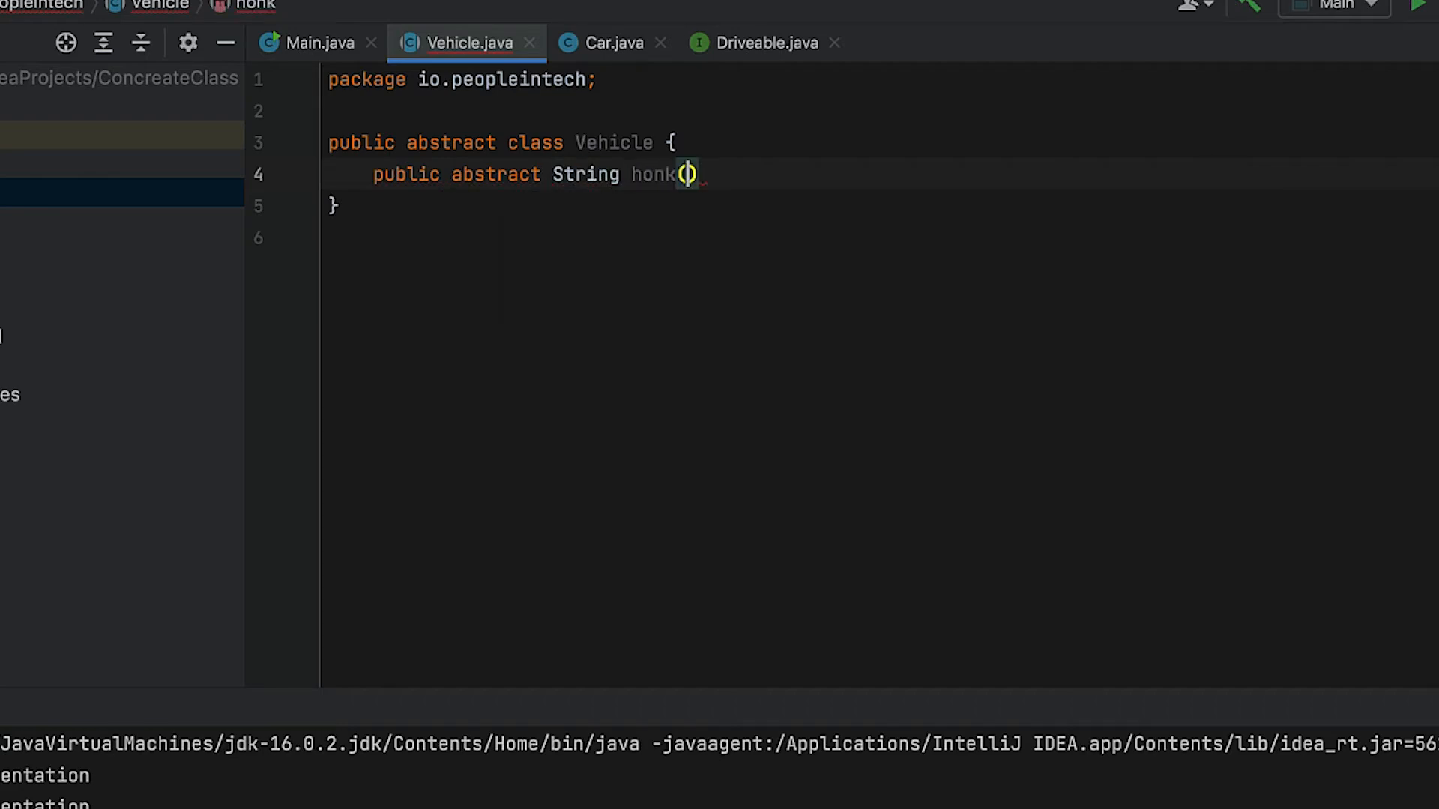
text(public String drive() {)
text(return ")
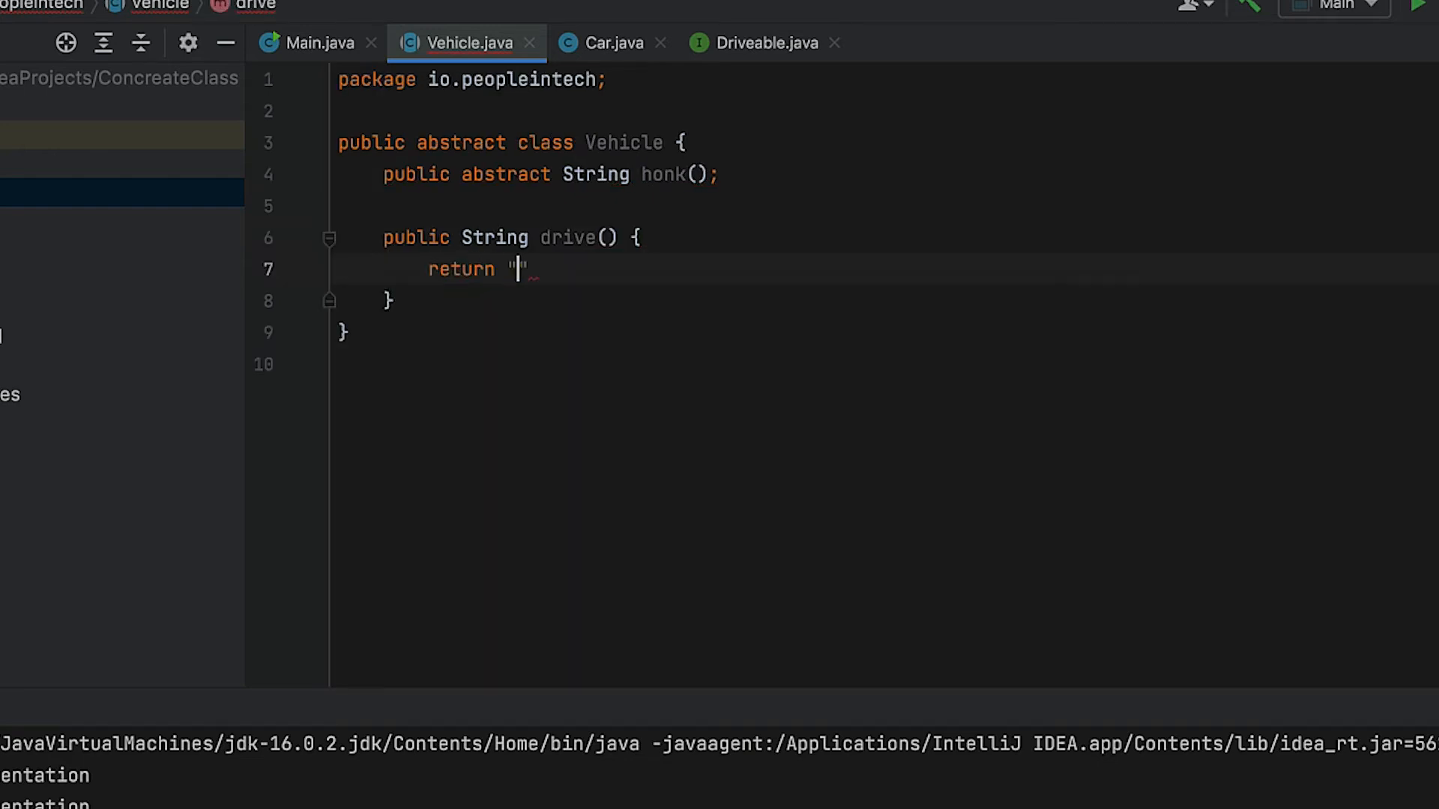
text(zoom from vehicle class)
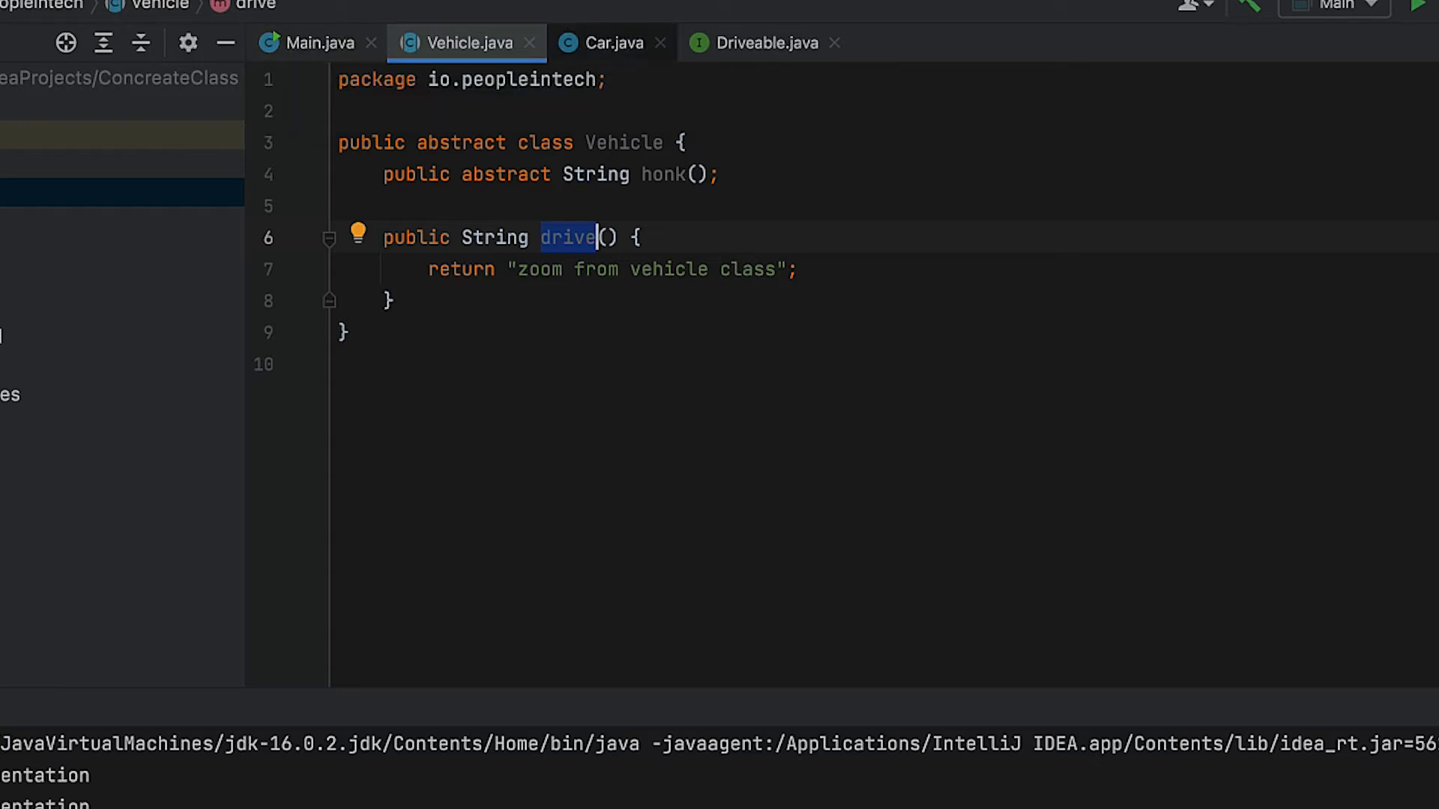
Step: In Main, create anonymous Vehicle myVehicle whose honk returns "here is my custom implementation"
click(607, 42)
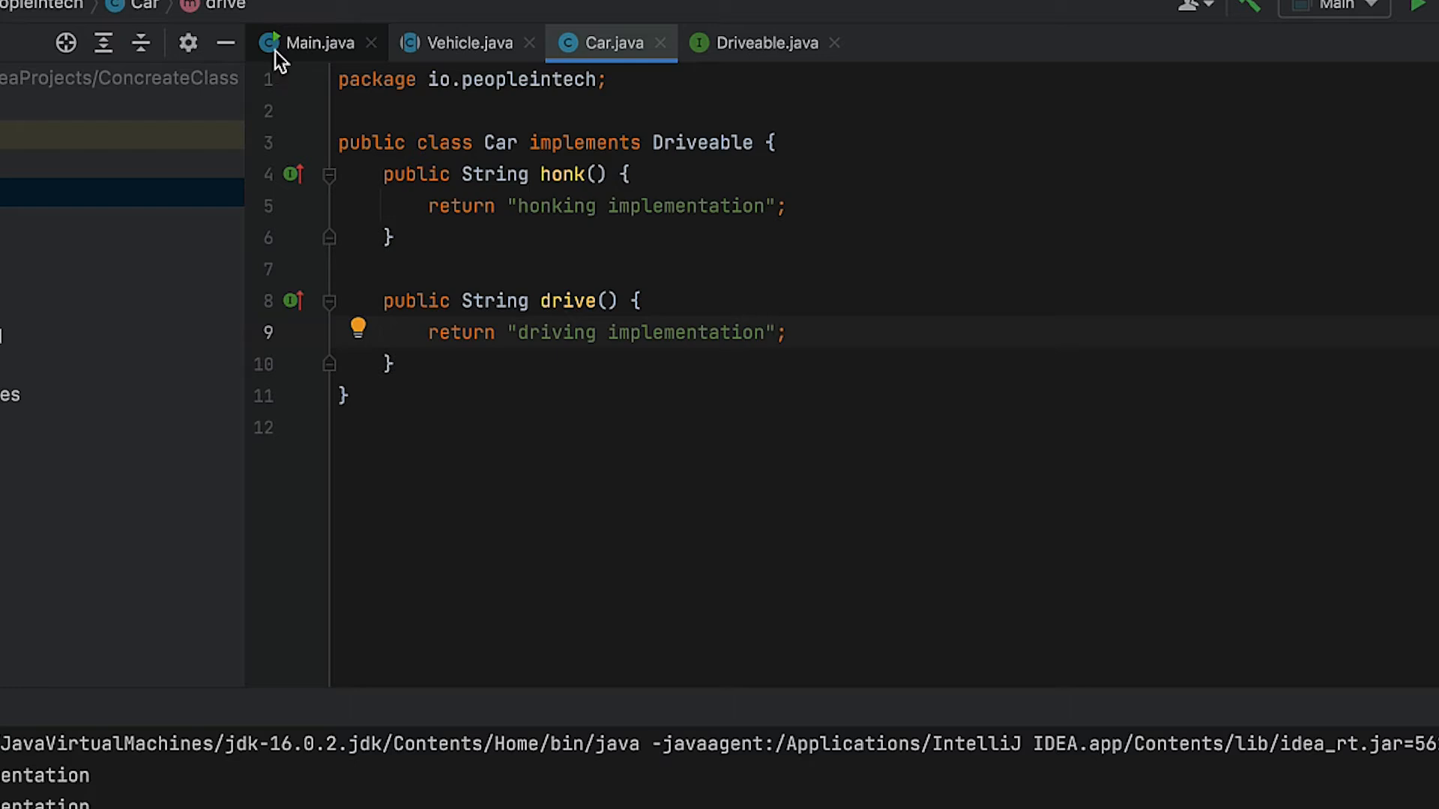
click(316, 42)
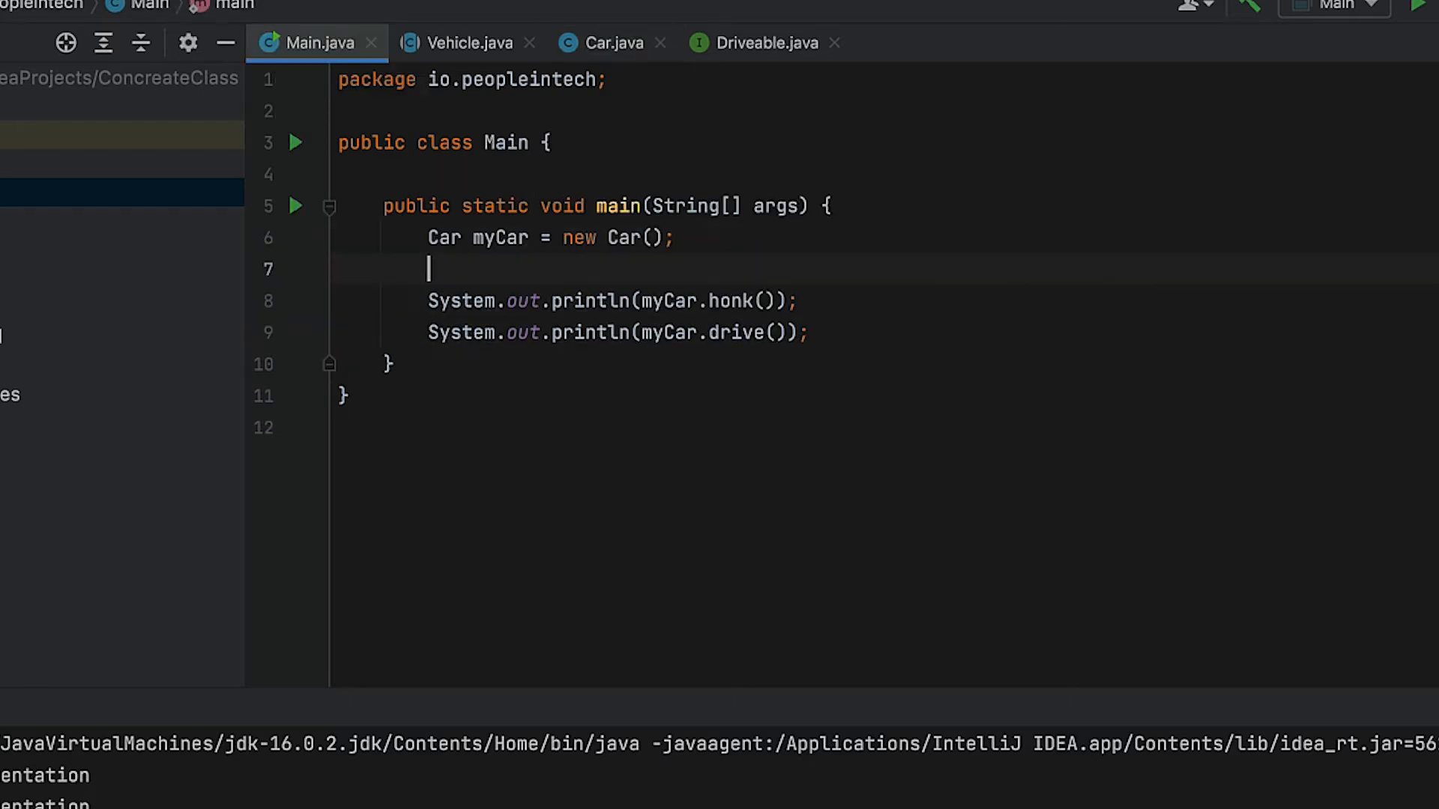
text(Vehicle myVehicle = new Vehicle() {)
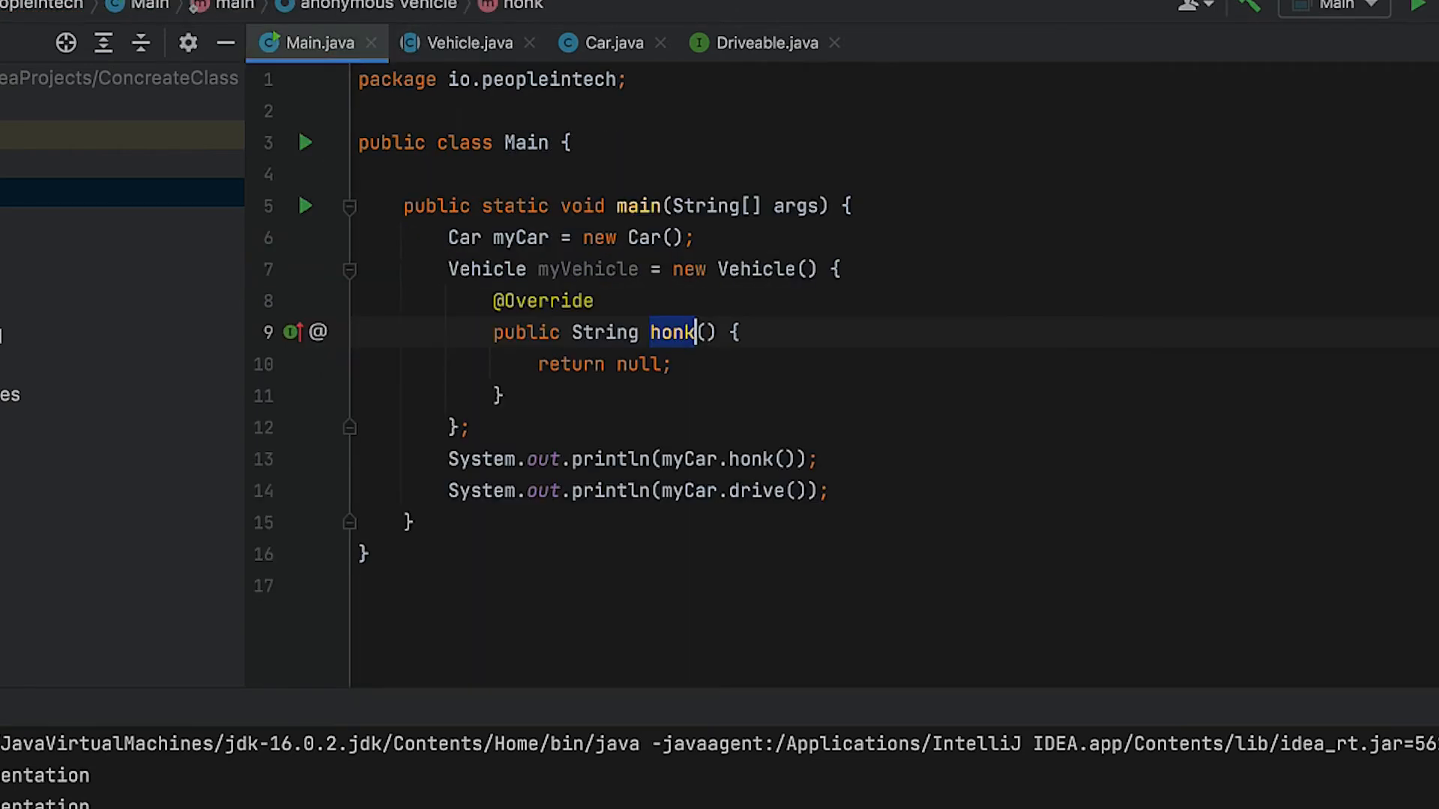
text("here is my custom")
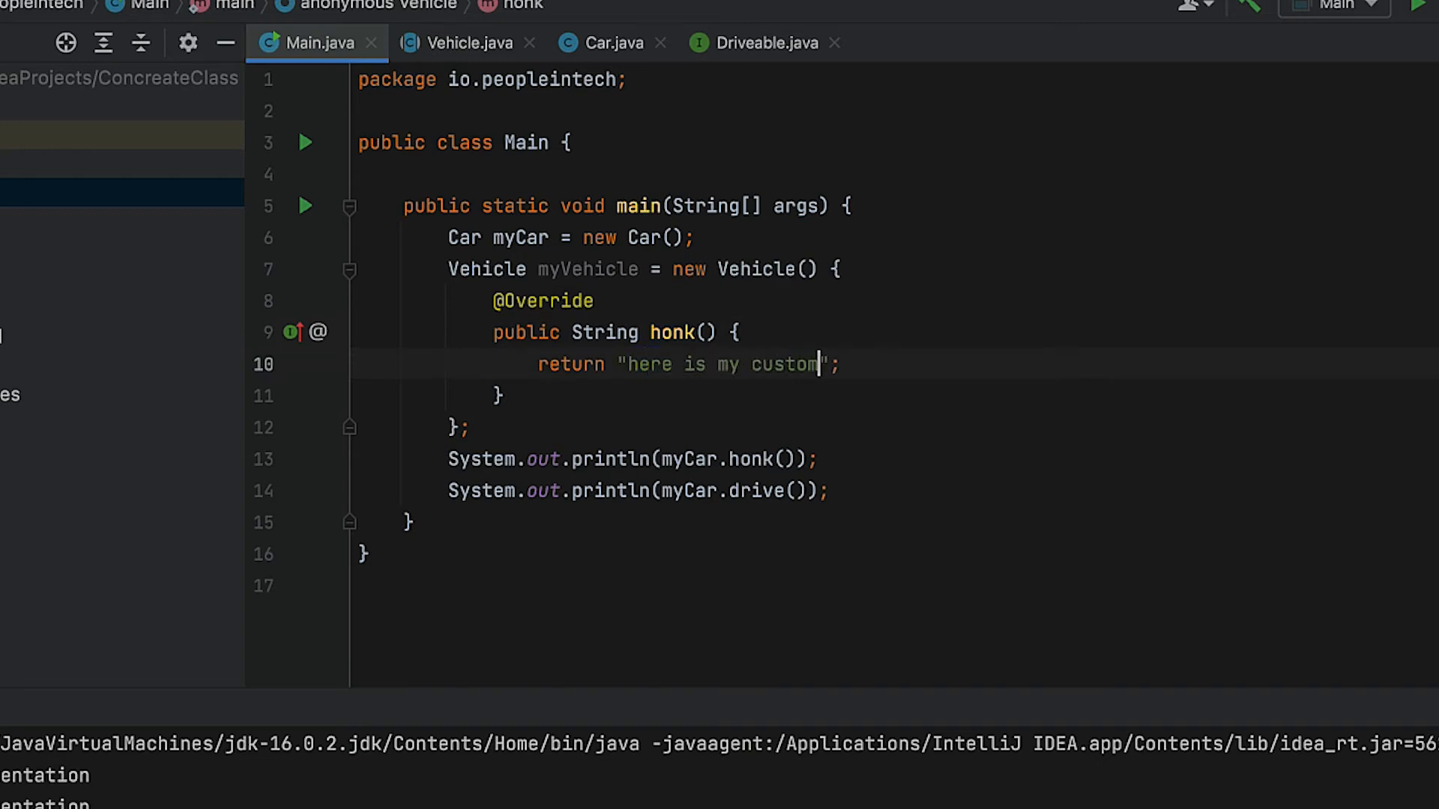
text(implementation)
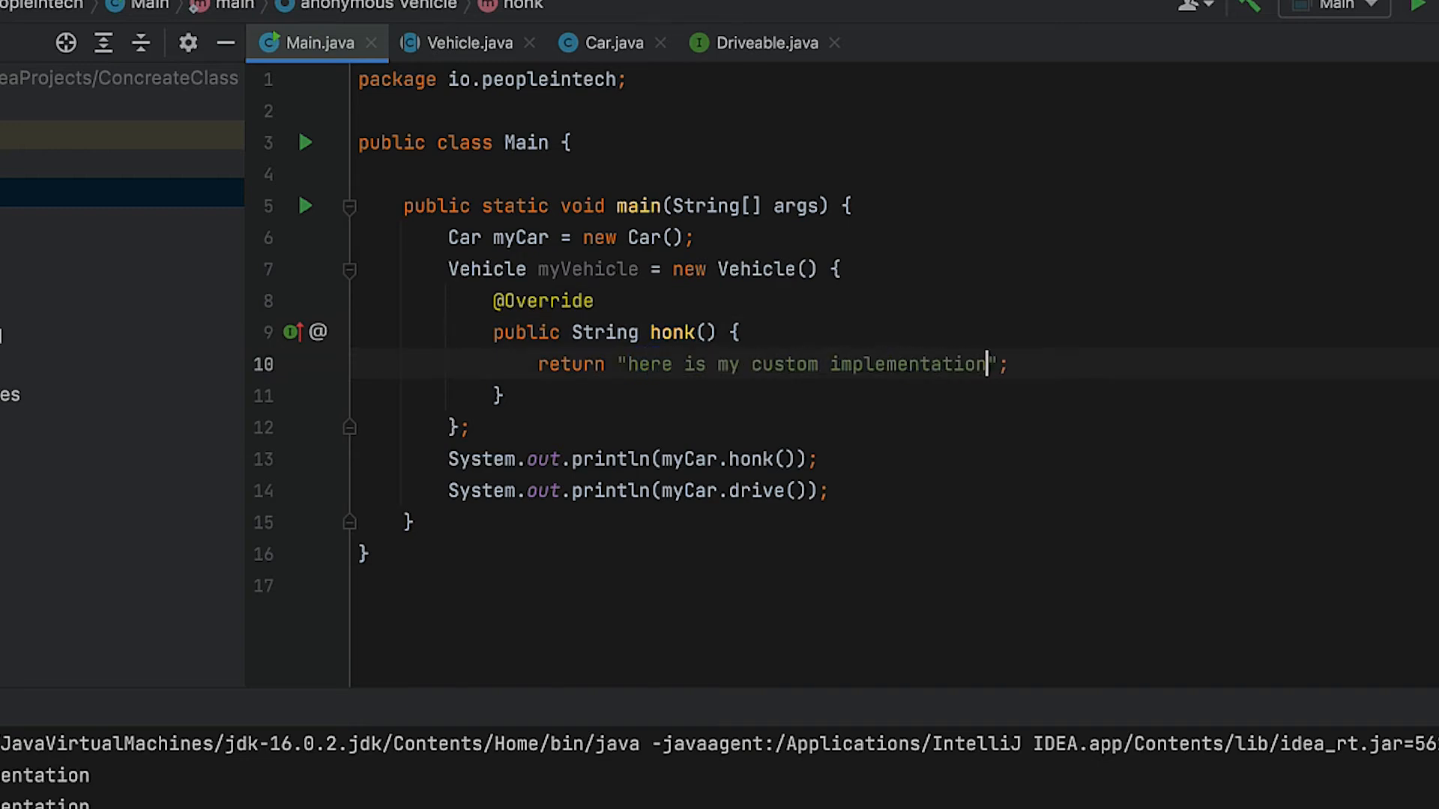
Step: Add a println for myVehicle's results using the sout template
text(sout)
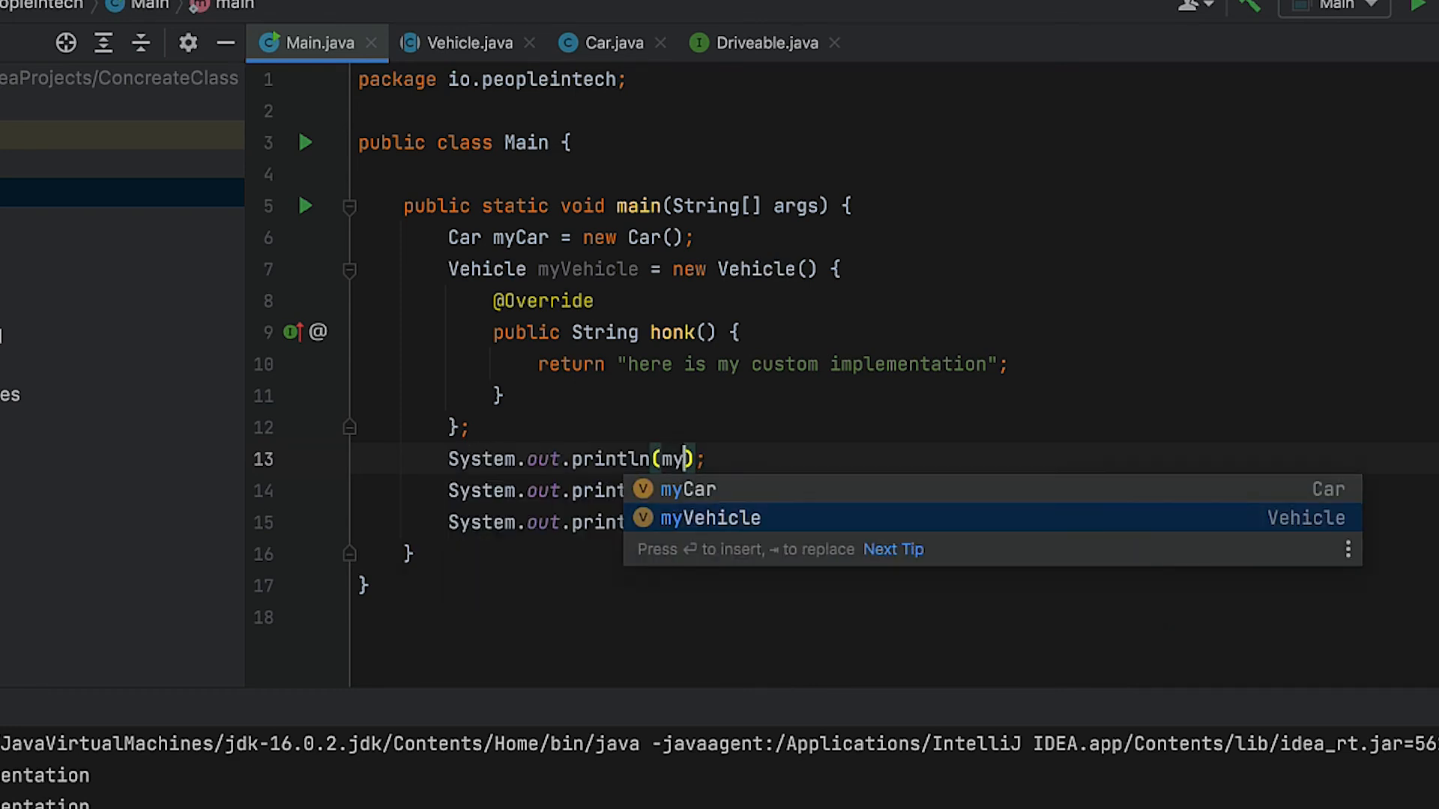
key(Return)
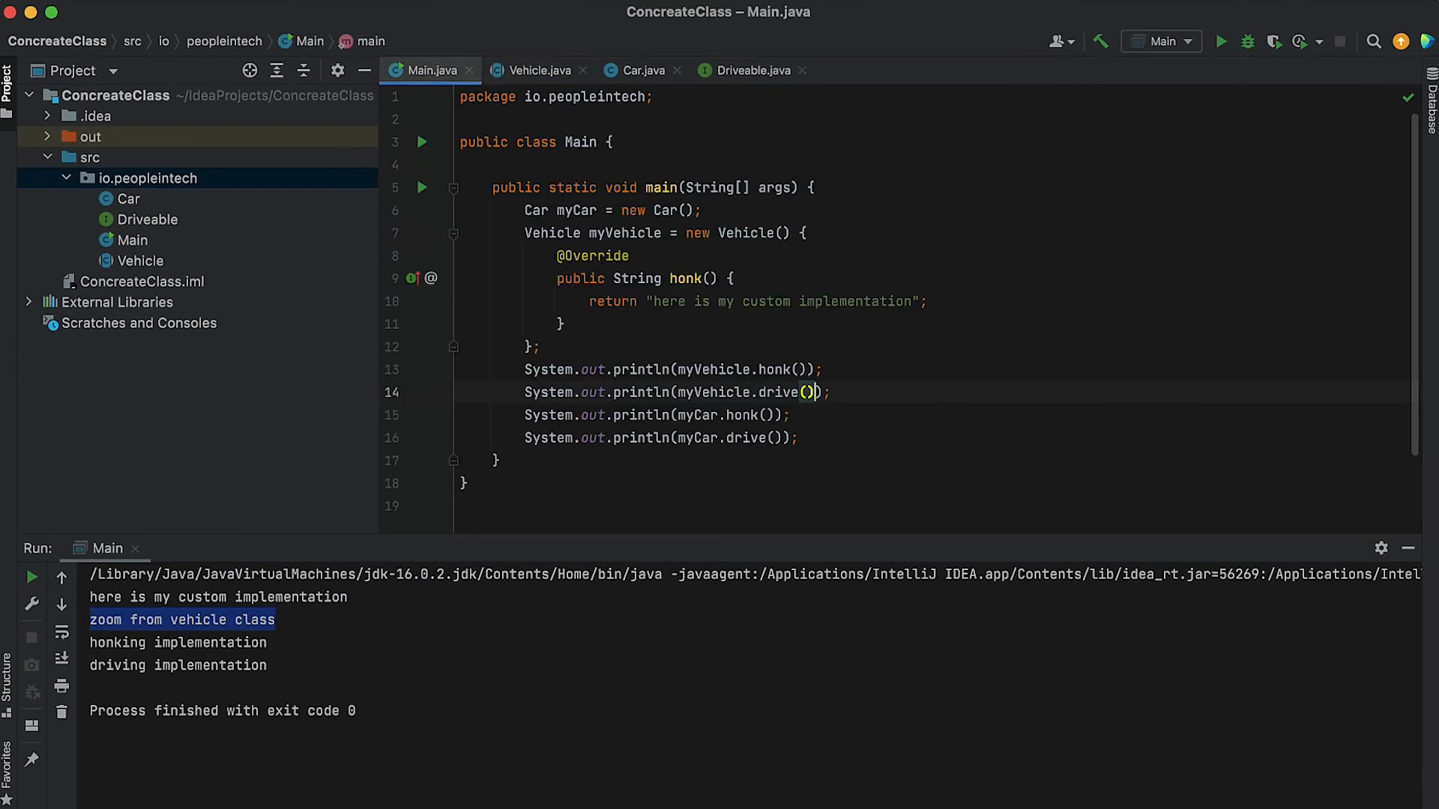
Step: Create FancyCar extending Vehicle and implementing Driveable, with generated honk() returning "honking from fancy"
click(817, 437)
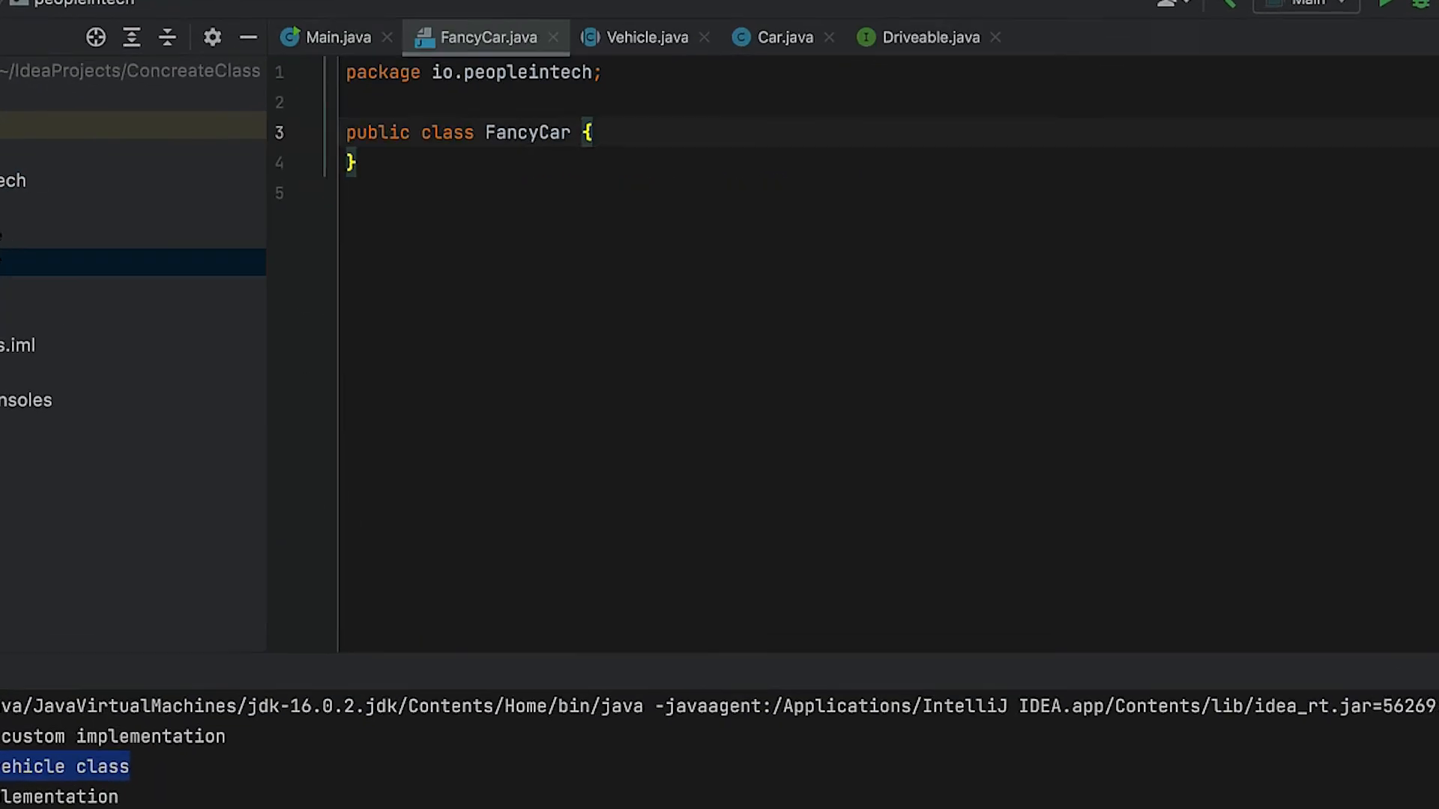
text(extends Vehicle implements Driveable)
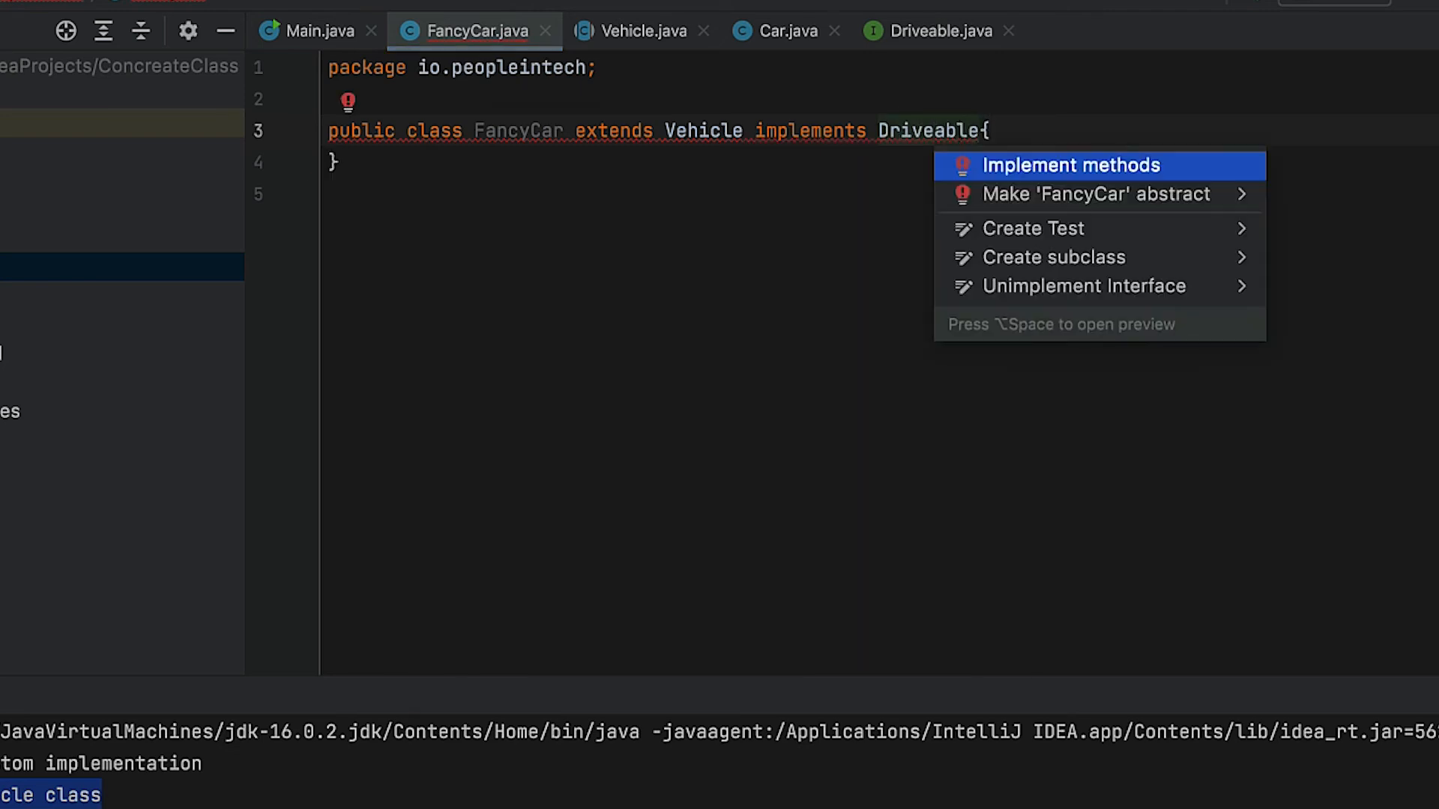
click(1070, 165)
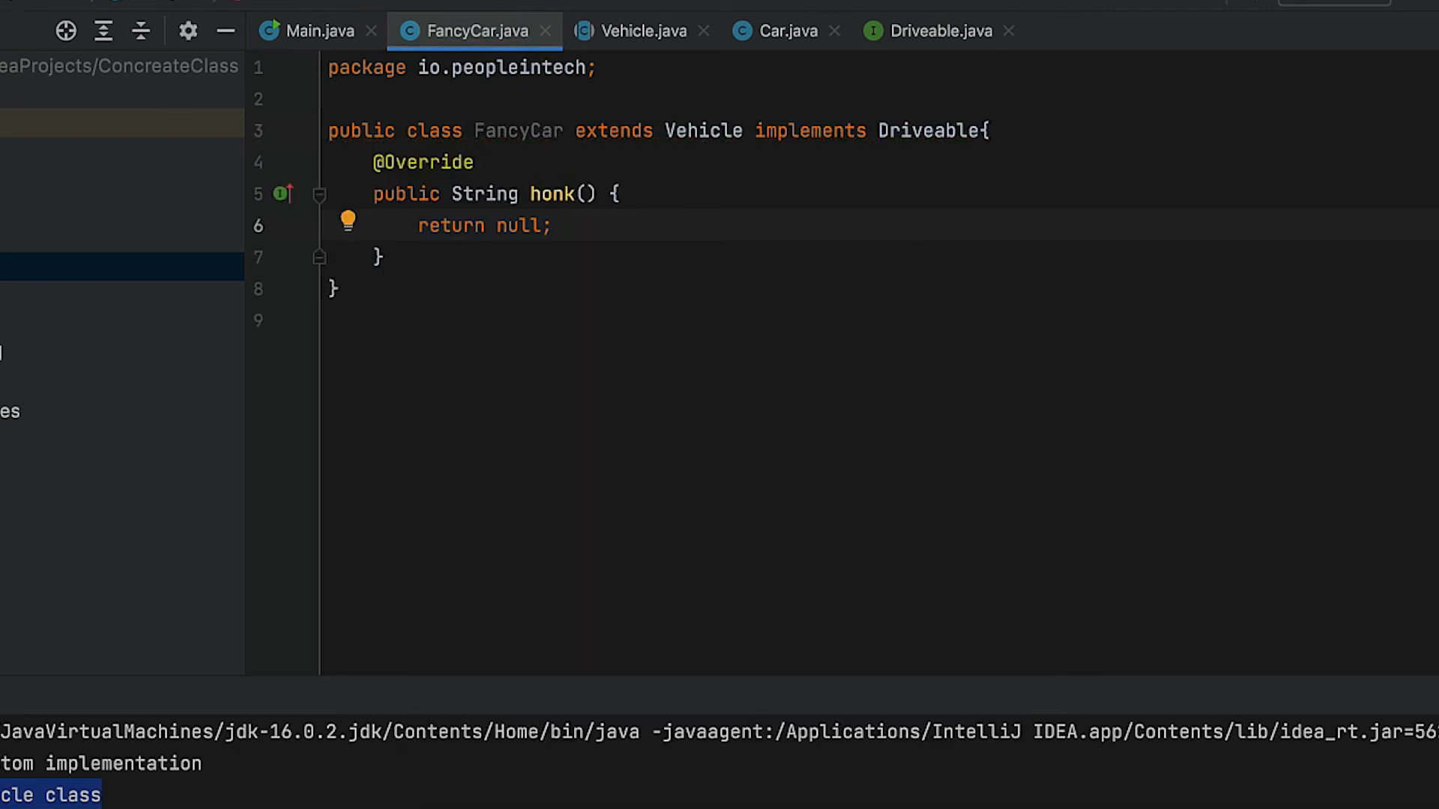
text("honking from fancy")
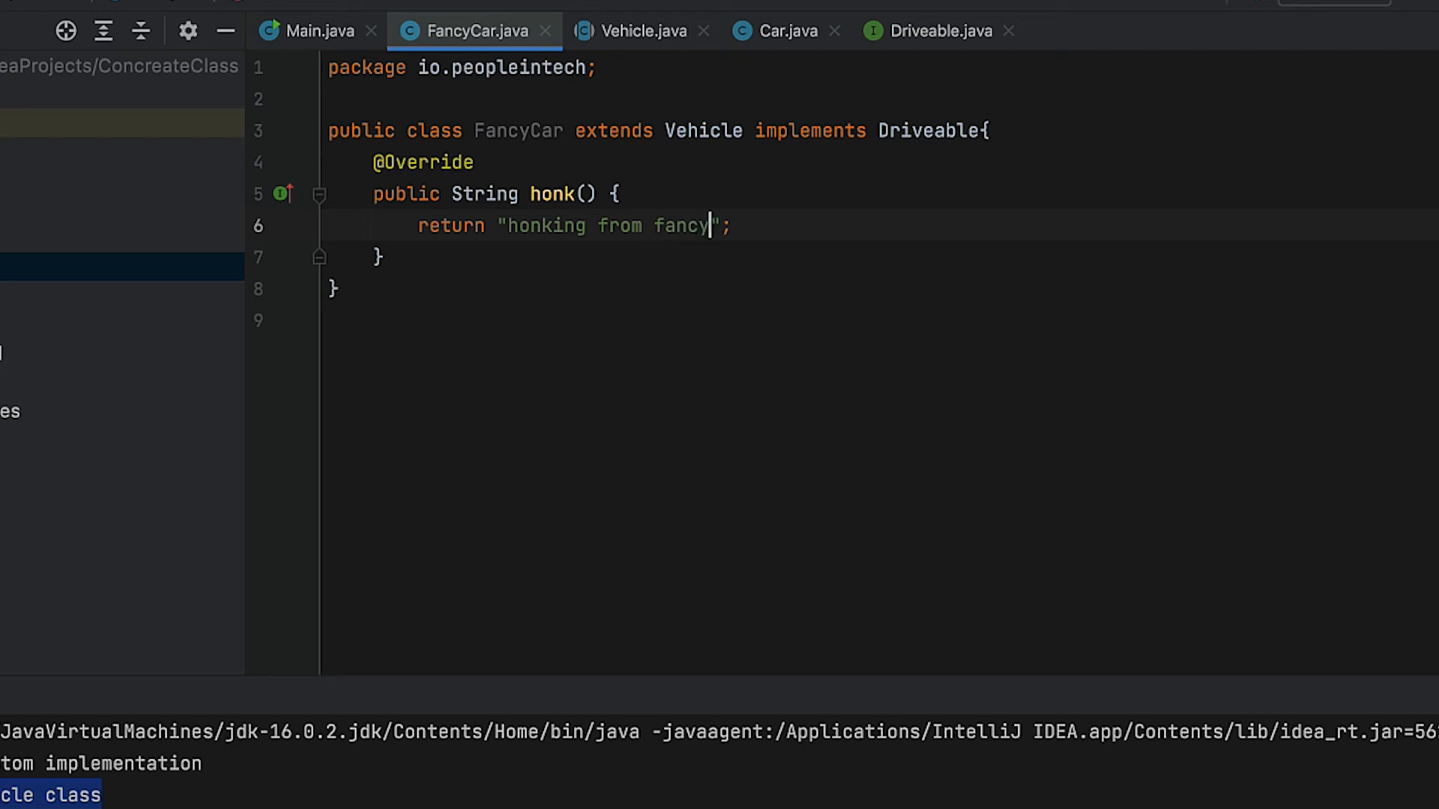
click(318, 30)
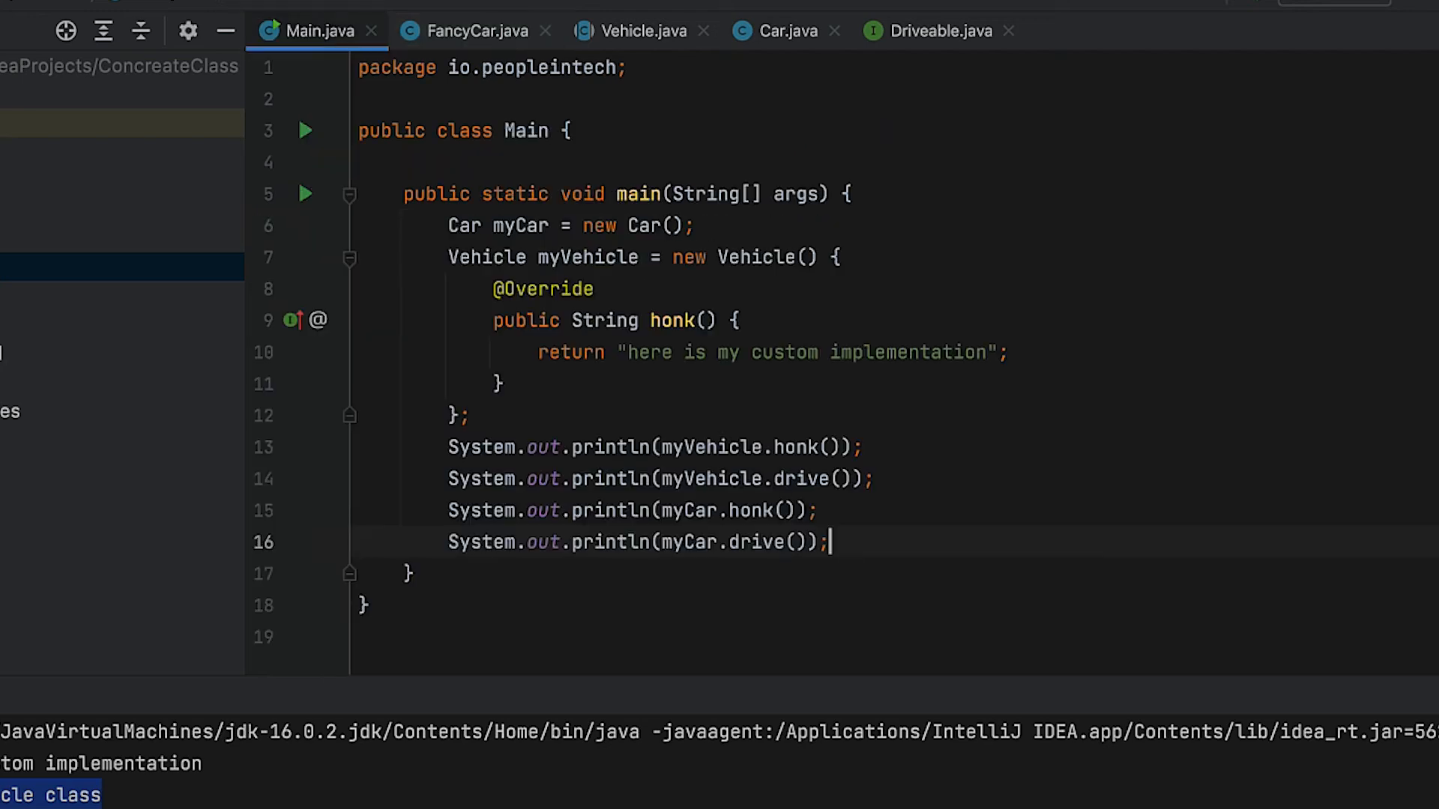
Step: In Main, instantiate fancyCar and print fancyCar.honk() and drive(), prefixing honk with "Fancy" +
text(Fan)
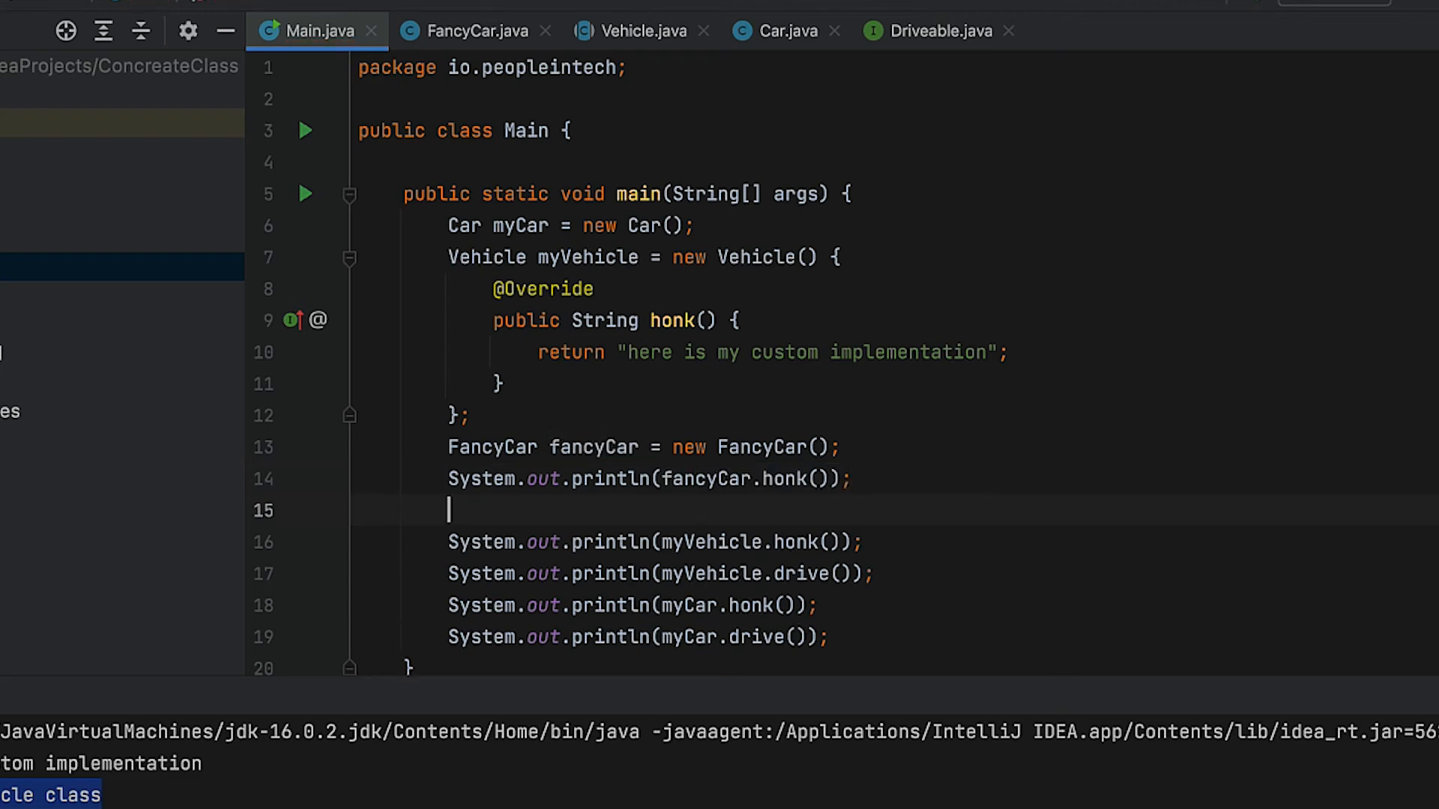
text(System.out.println(fancyCar.drive());)
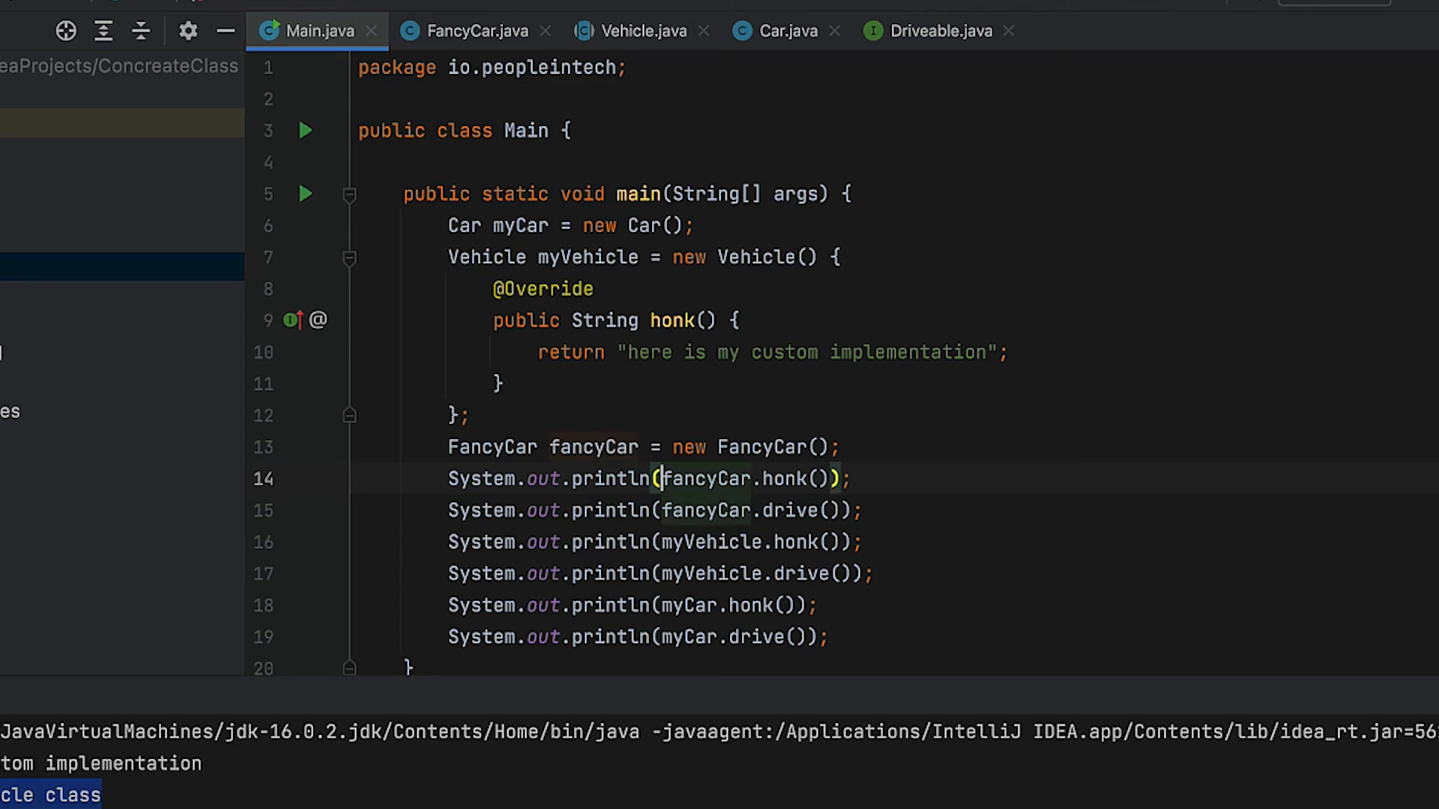
text("Fancy" +)
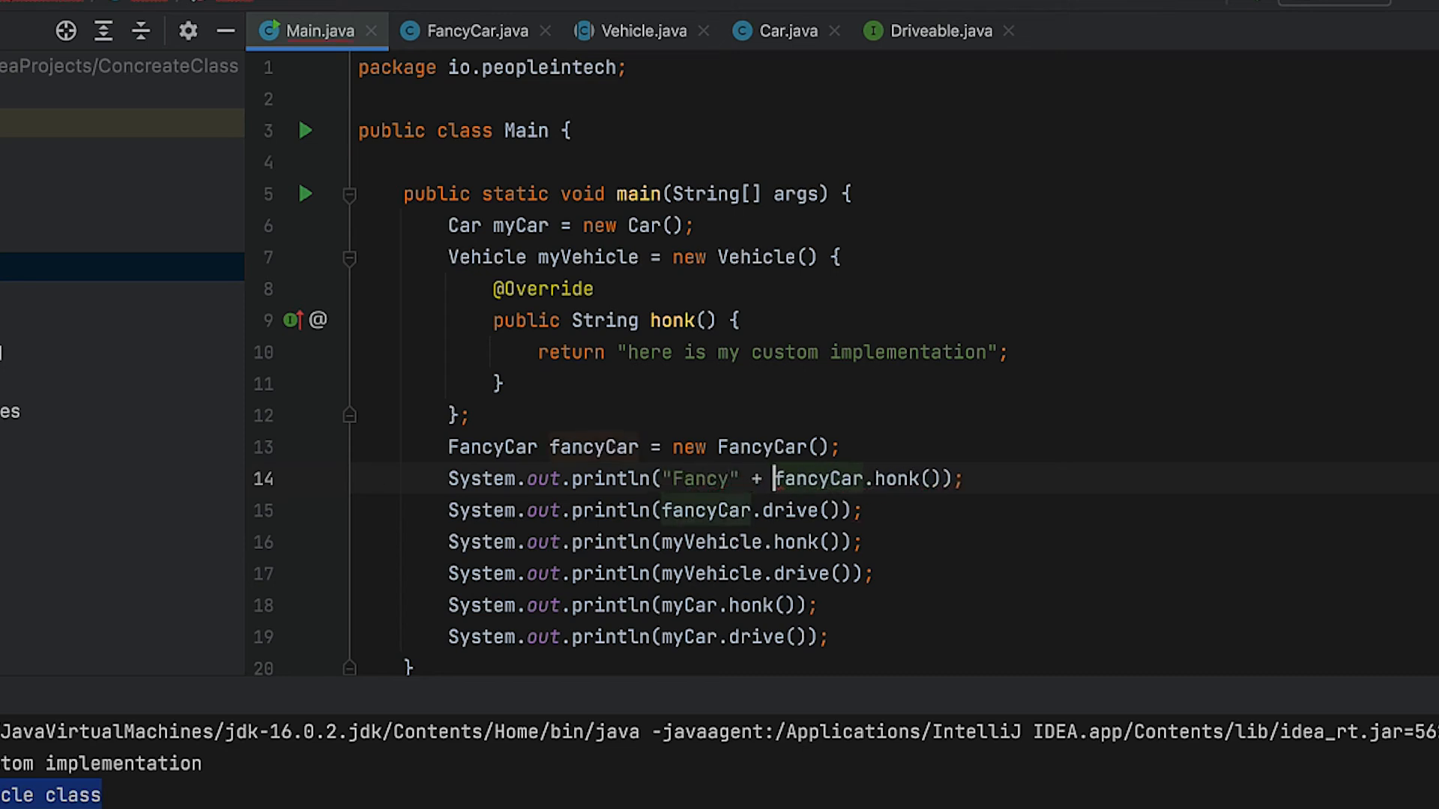